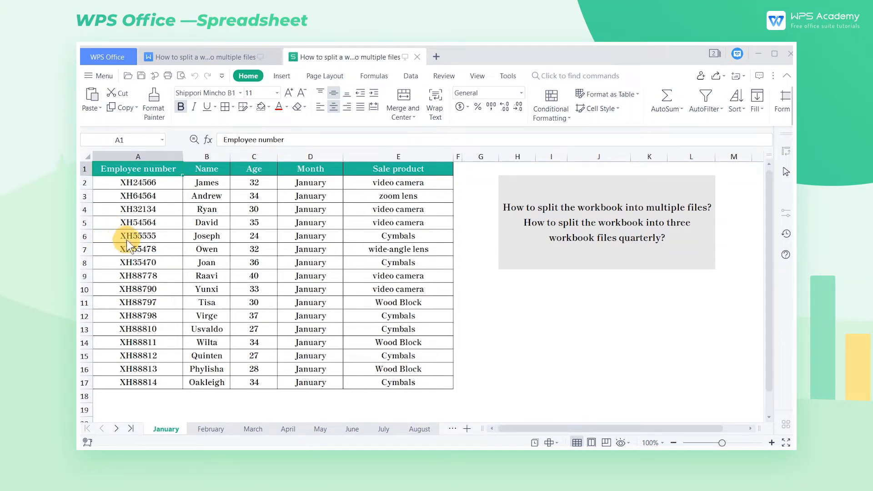
mouse_move(343, 329)
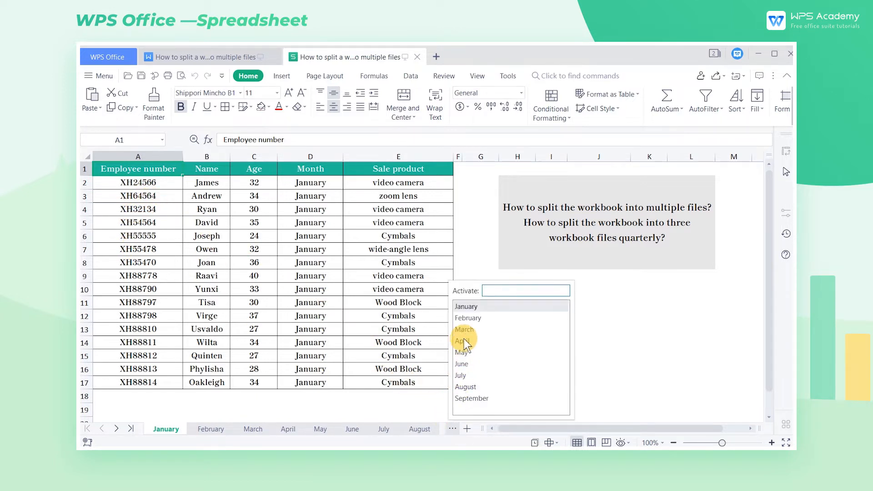
mouse_move(484, 402)
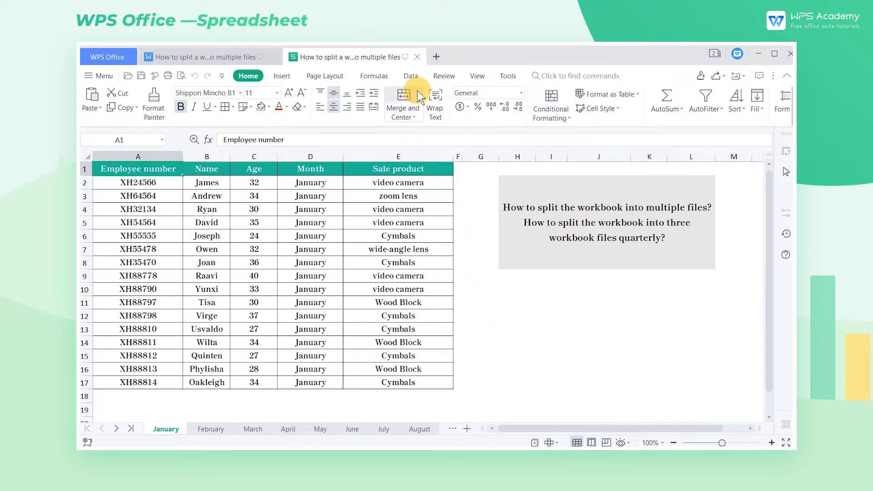
Step: Start Split Book from Data > Split Sheet with the current workbook selected
click(410, 76)
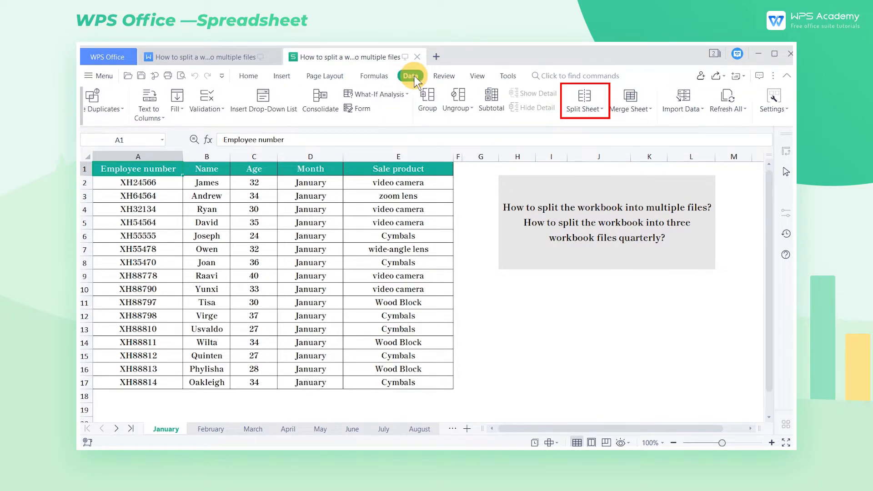
click(583, 100)
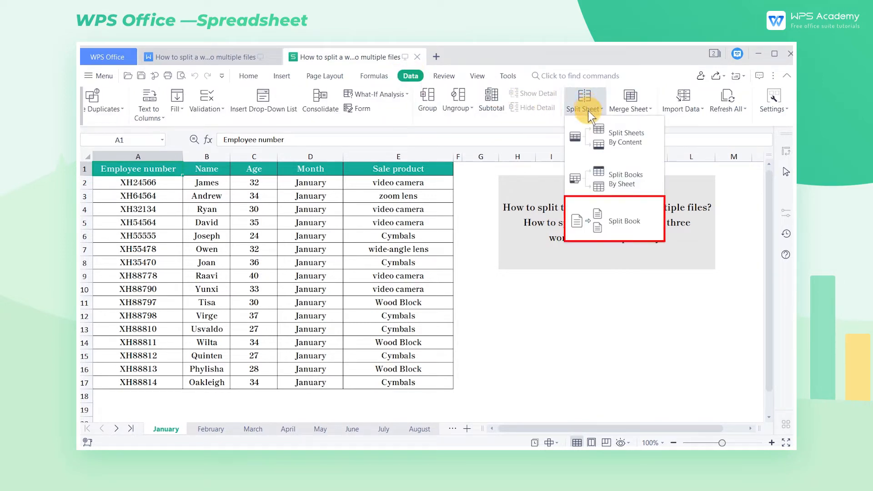
click(625, 220)
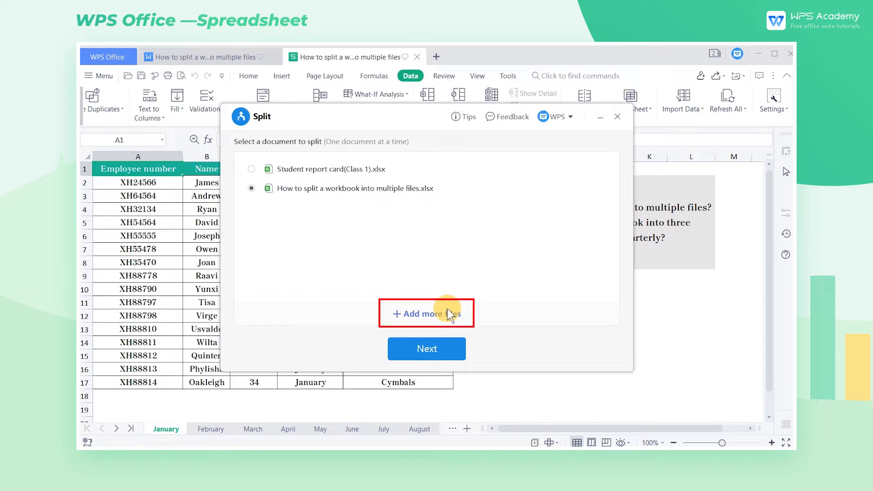
Step: Continue to the split settings listing the workbook's 9 sheets with range 1 to 9
click(426, 314)
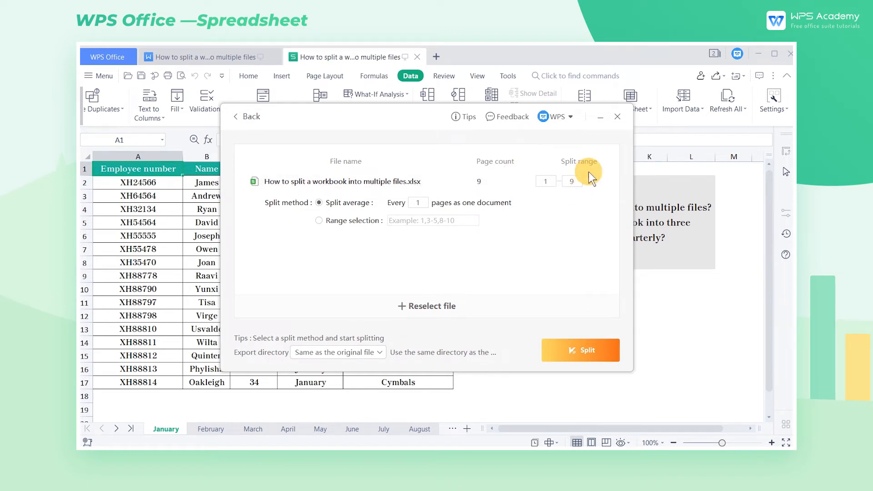
mouse_move(581, 197)
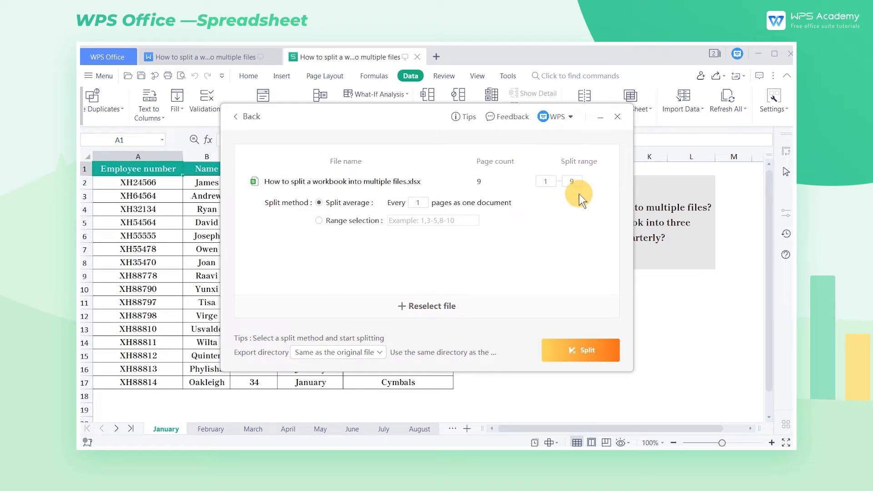
mouse_move(440, 217)
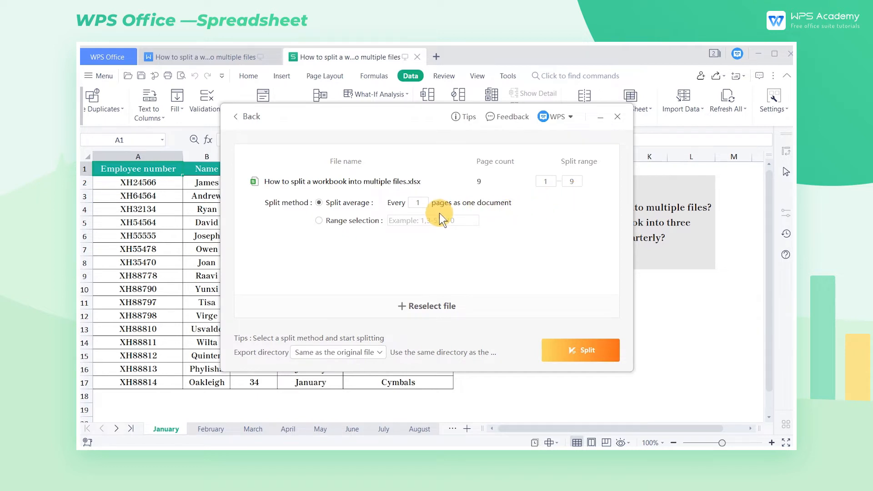
Step: Change the average split from every 1 sheet to every 3 sheets per document
click(319, 201)
text(3)
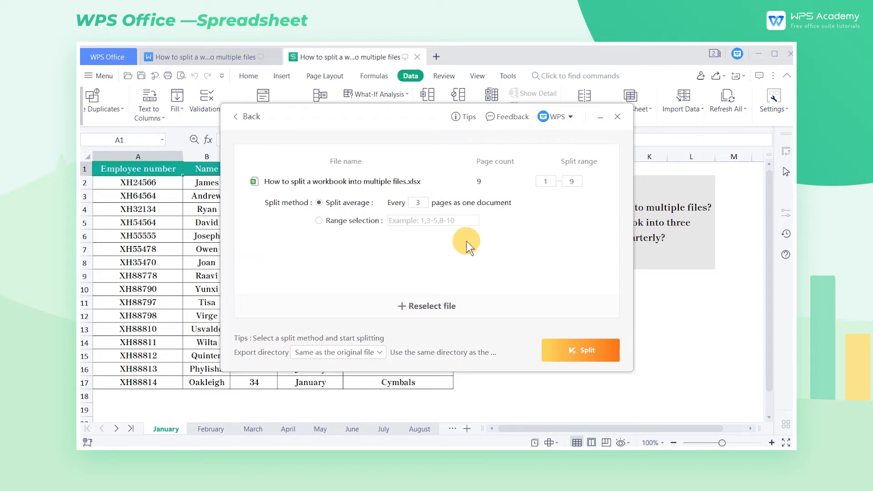
click(584, 100)
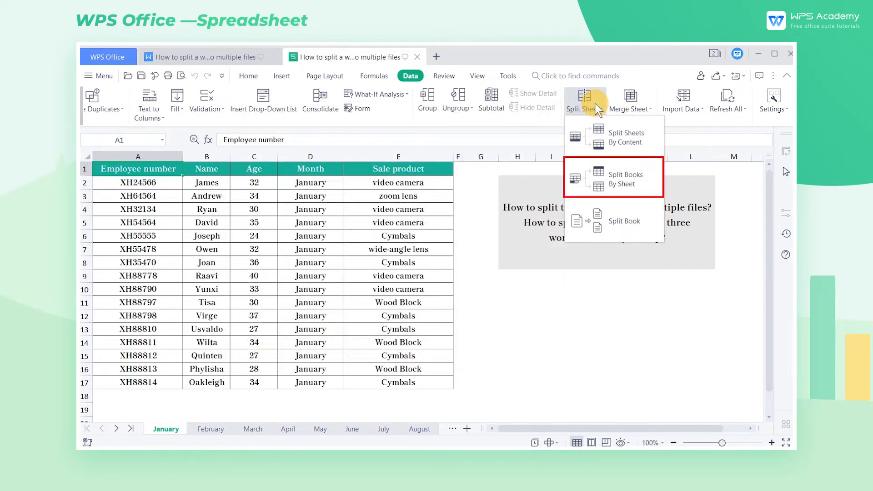
click(625, 177)
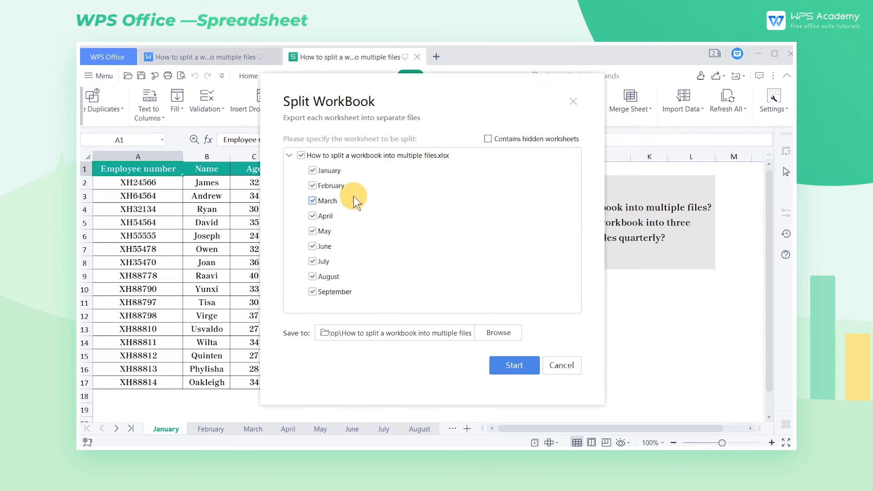
click(311, 186)
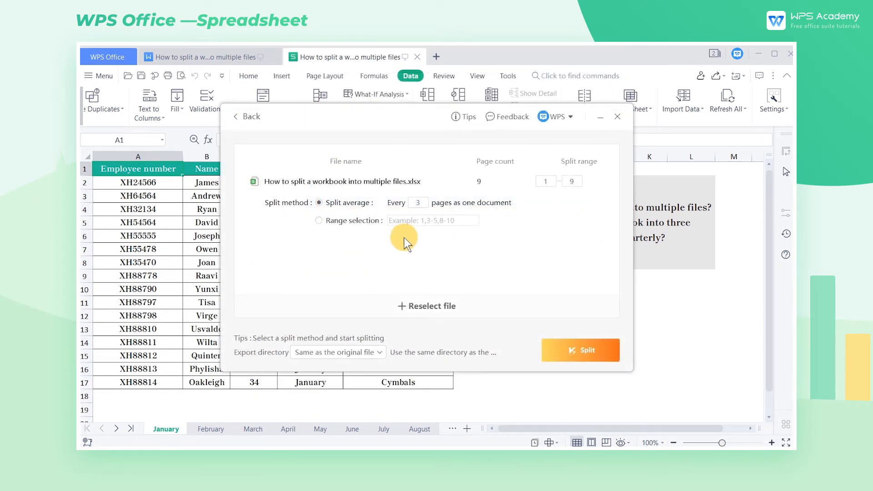
Step: Split by range selection 1-6,7-9 and open the resulting January–June xlsx file
click(319, 220)
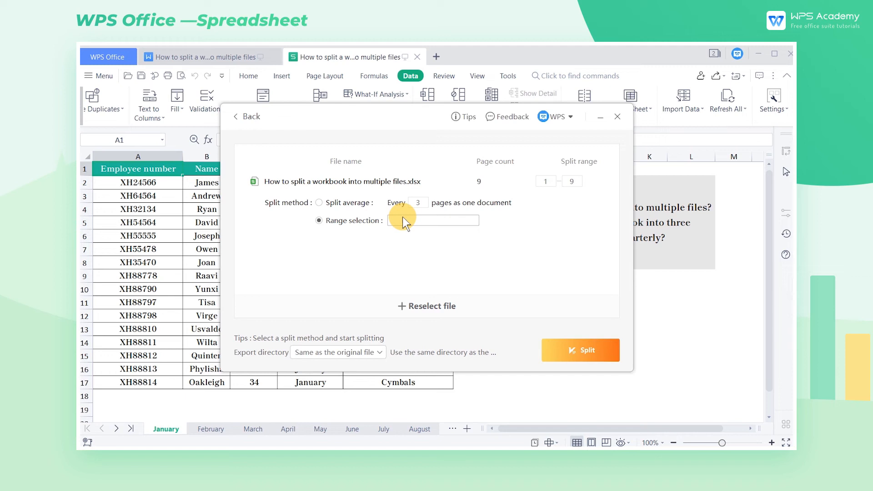
click(430, 220)
text(1-6,7-9)
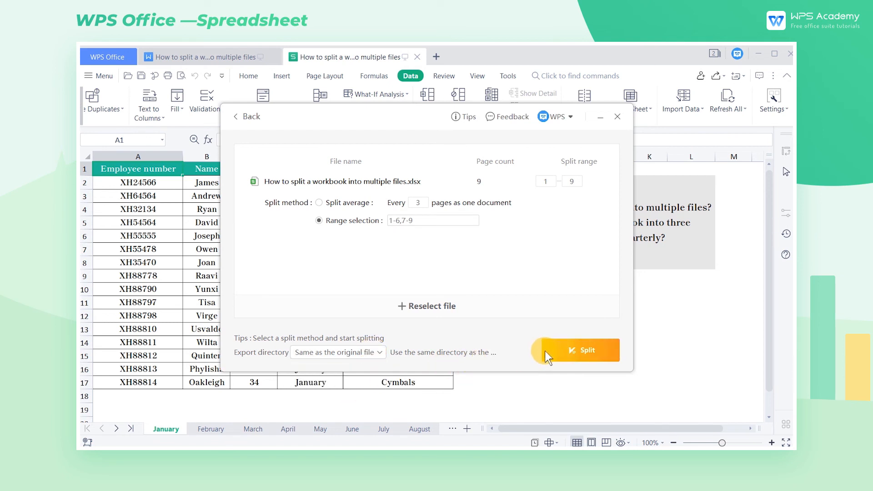
click(584, 349)
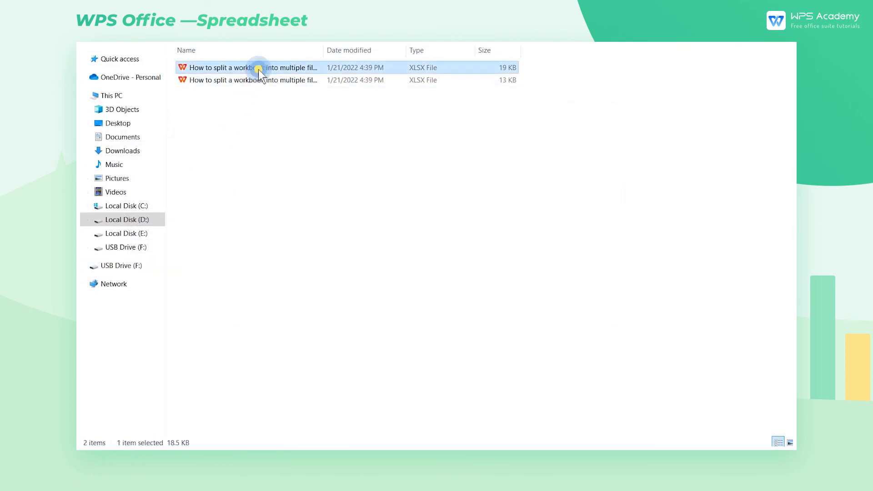
double_click(247, 67)
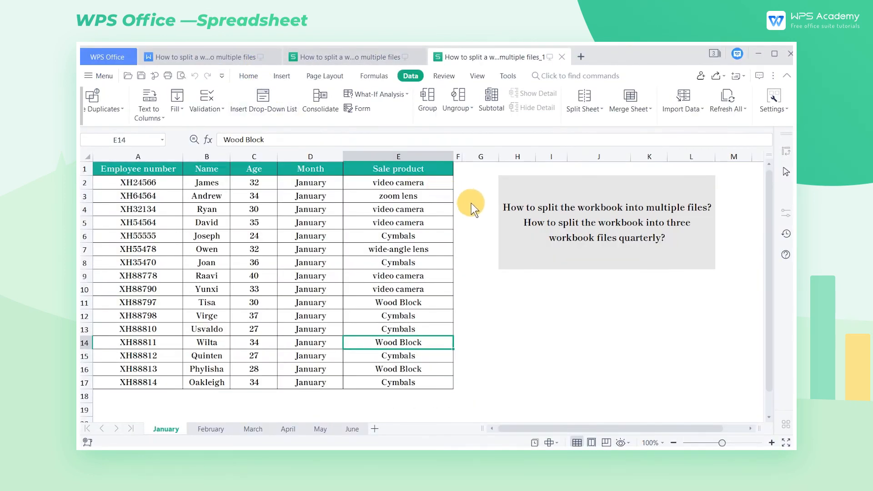